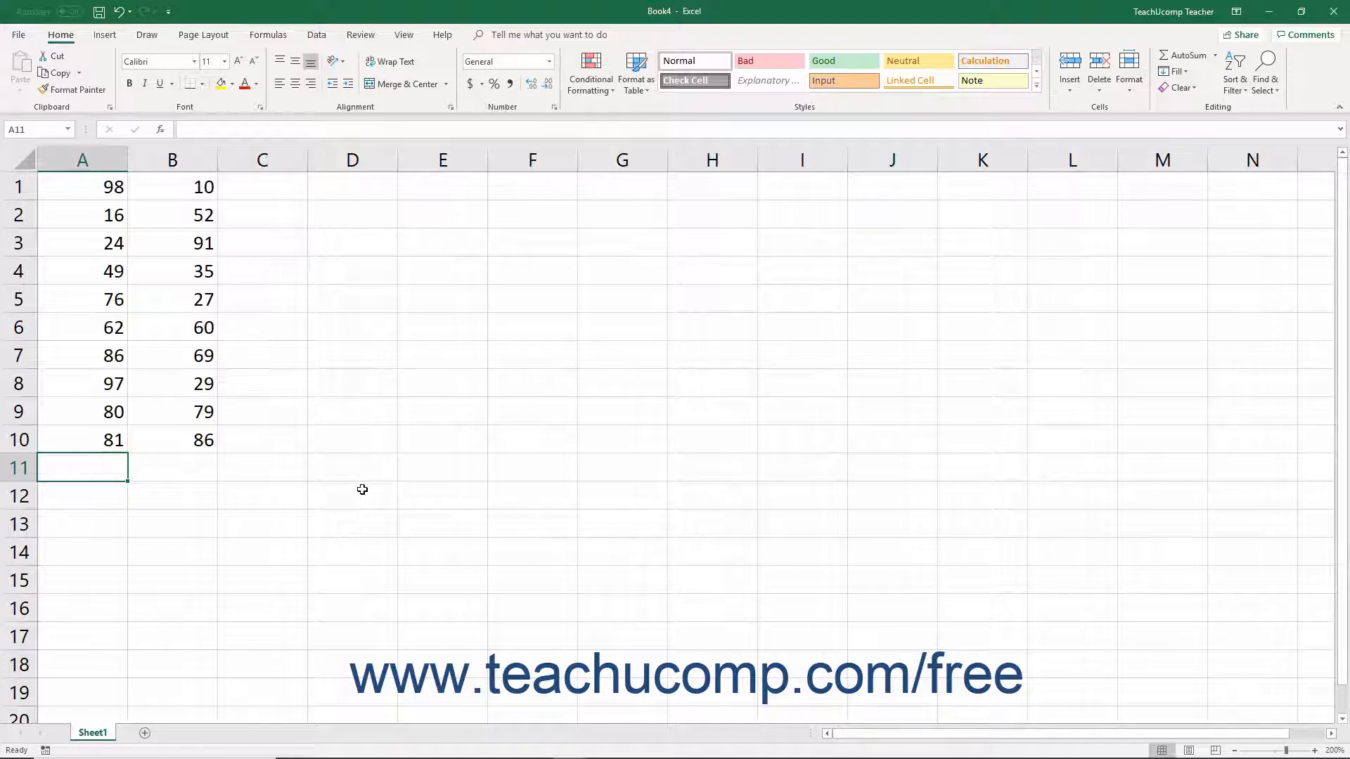
Show the Formulas ribbon with AutoSum and the function library commands
click(268, 34)
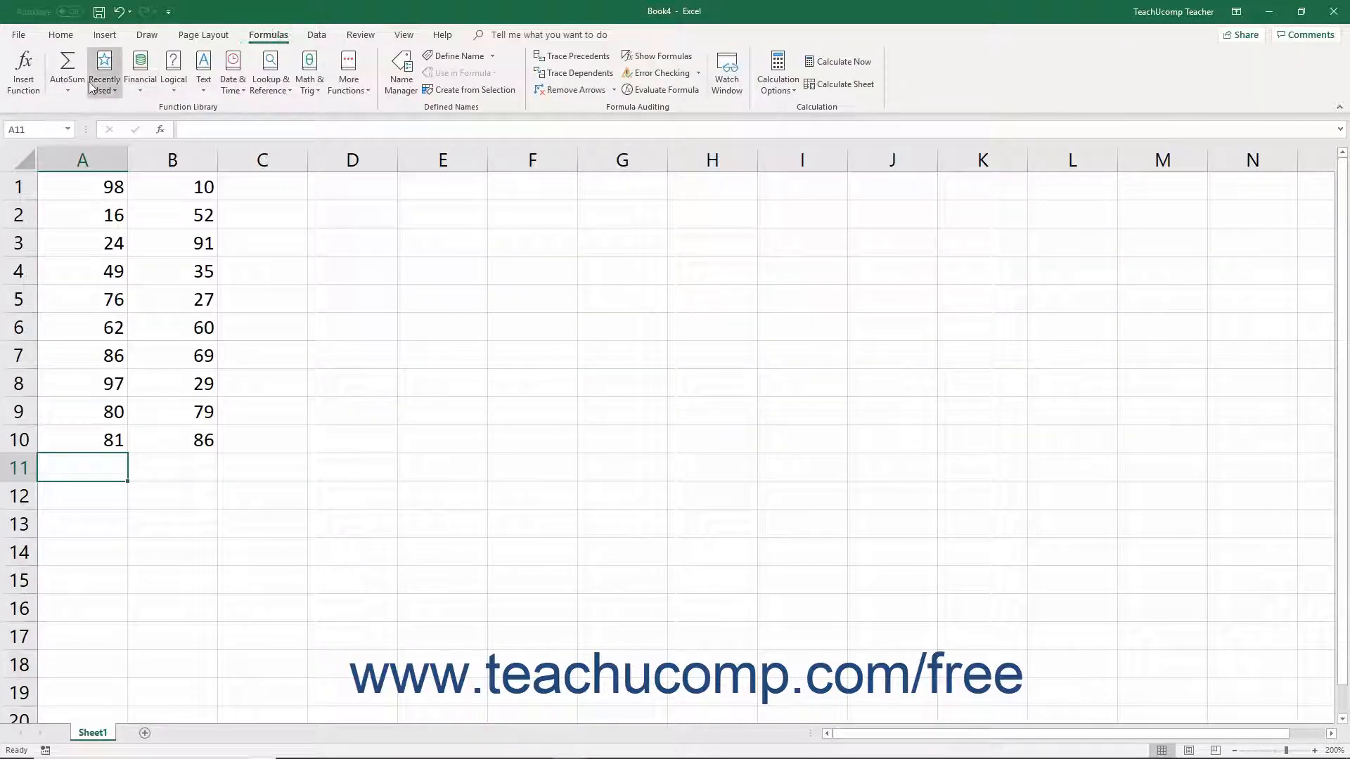
mouse_move(66, 70)
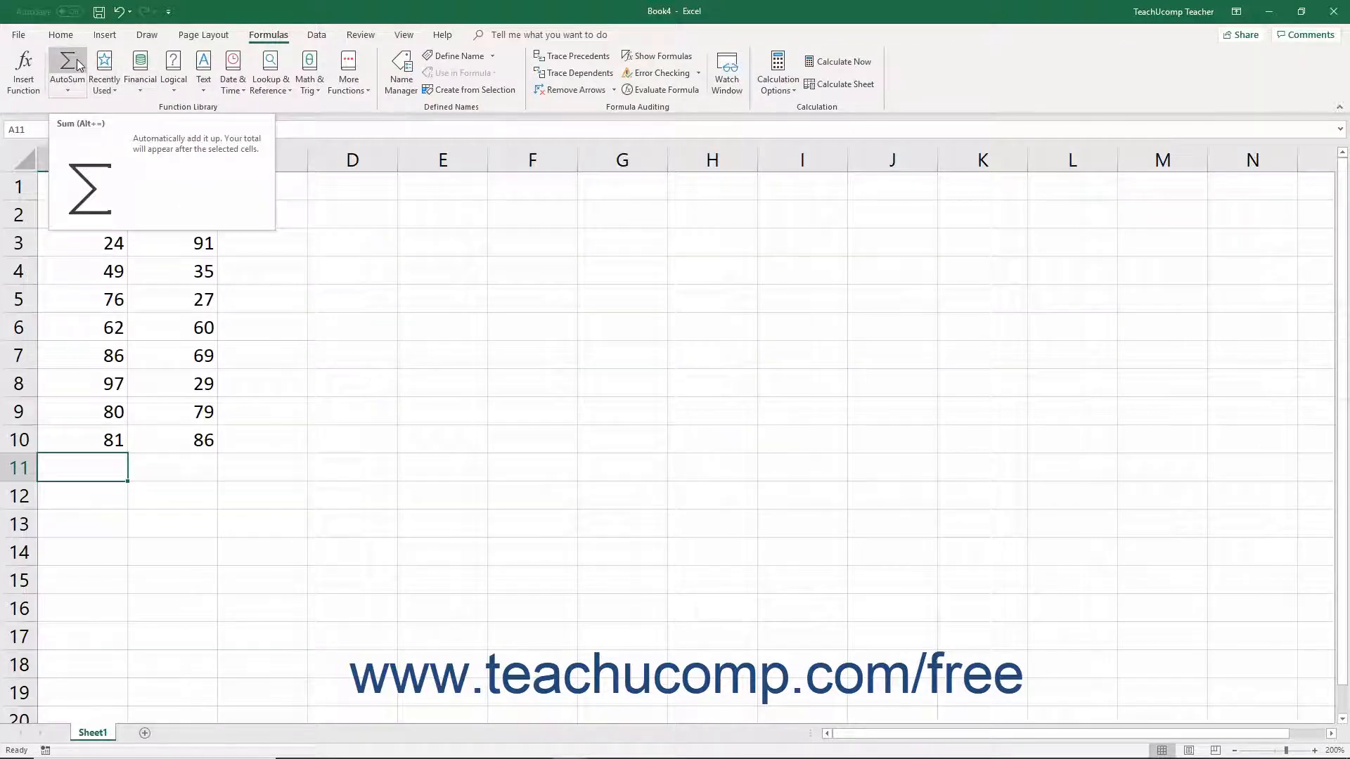
click(66, 66)
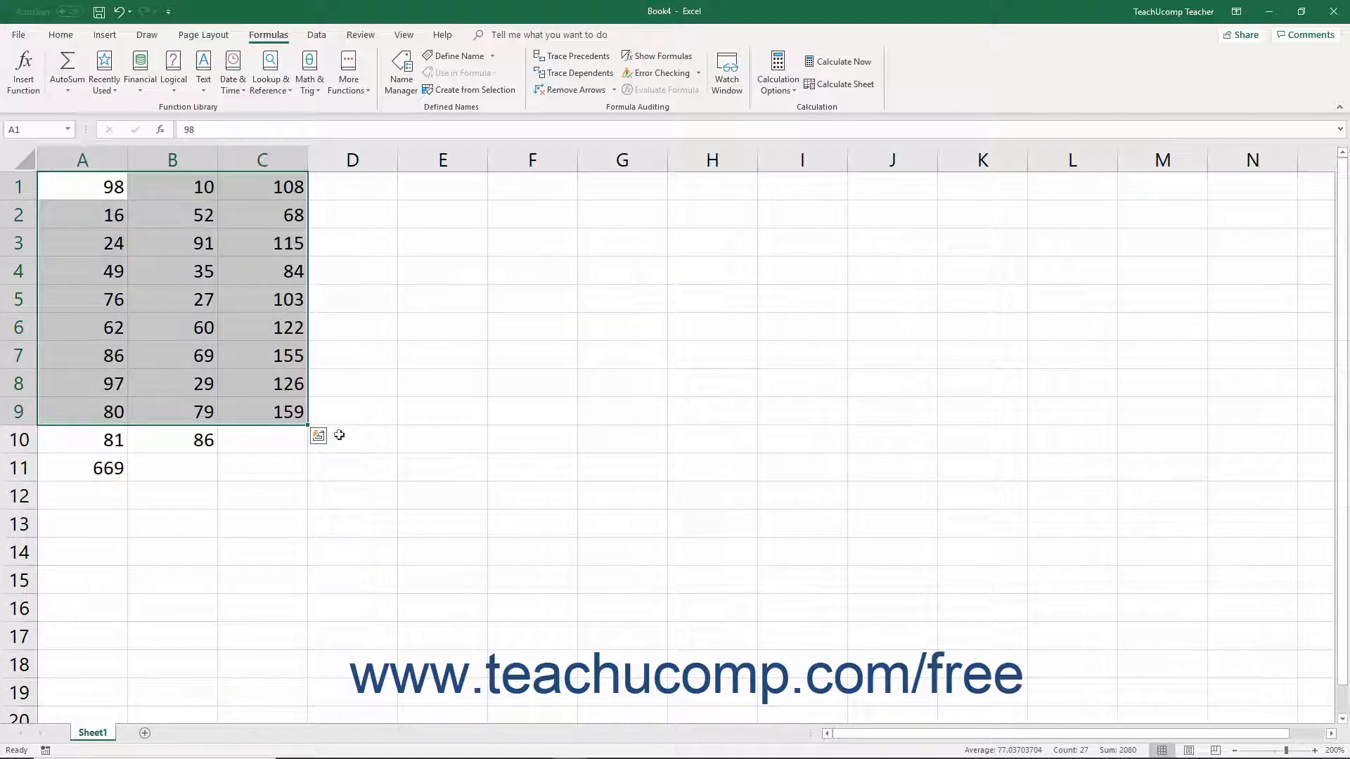
mouse_move(256, 449)
text(=)
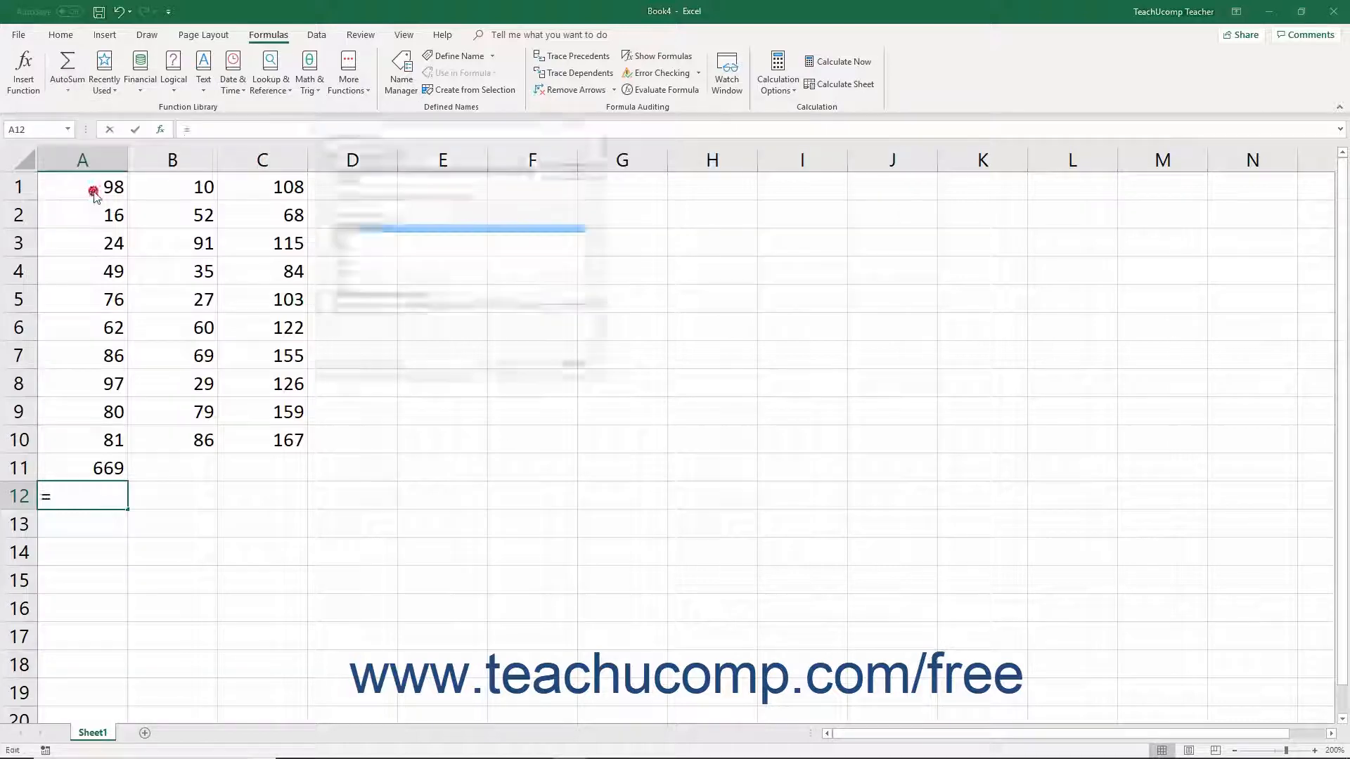
Open the Insert Function dialog for the new formula in A12
click(23, 71)
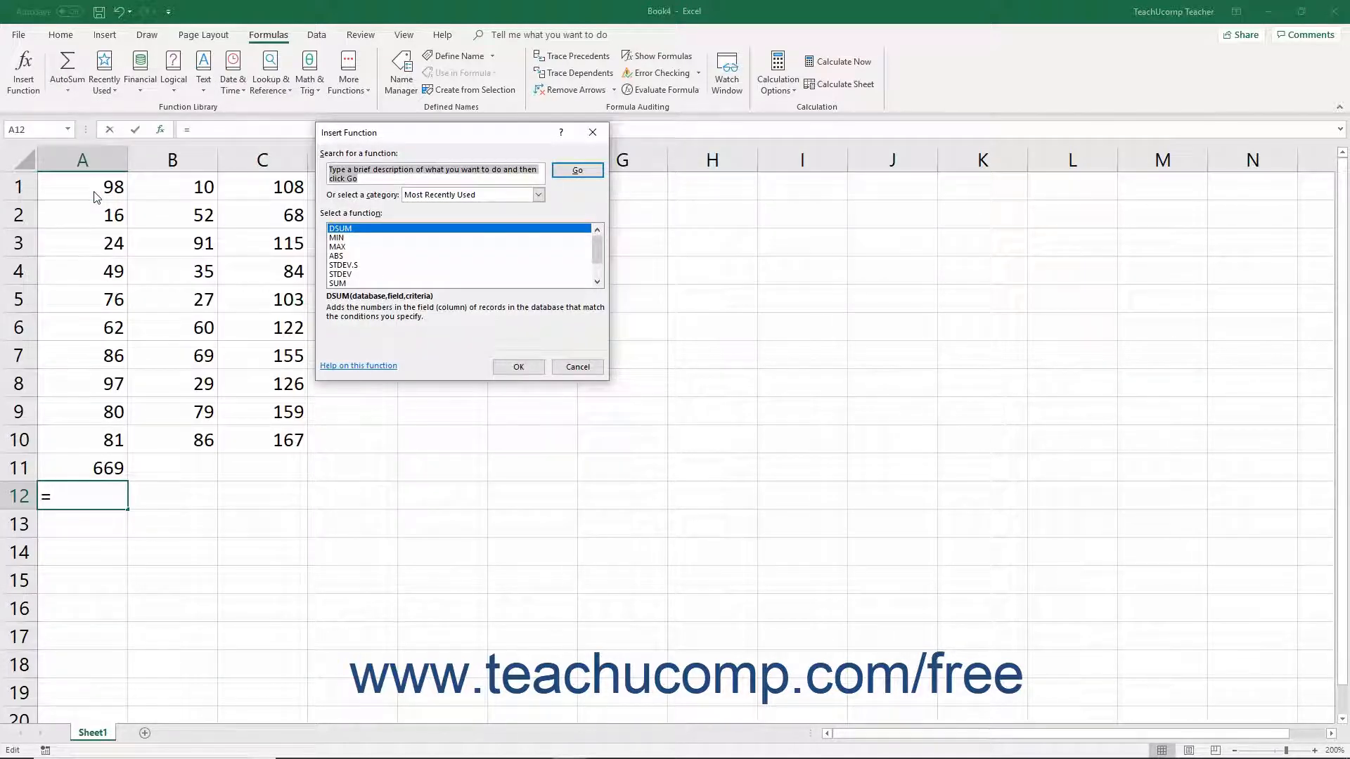